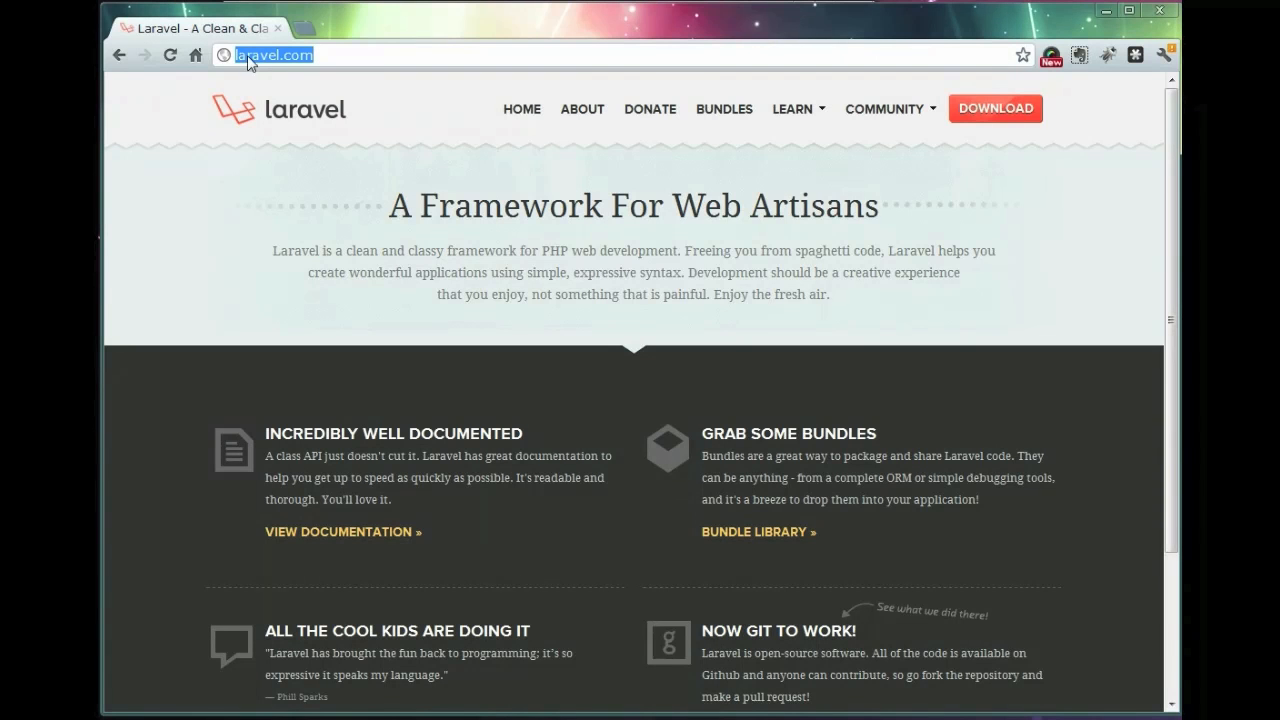
- Open the downloaded laravel-laravel-v3.2.3 zip and its laravel-laravel-f969776 folder in Explorer
click(996, 108)
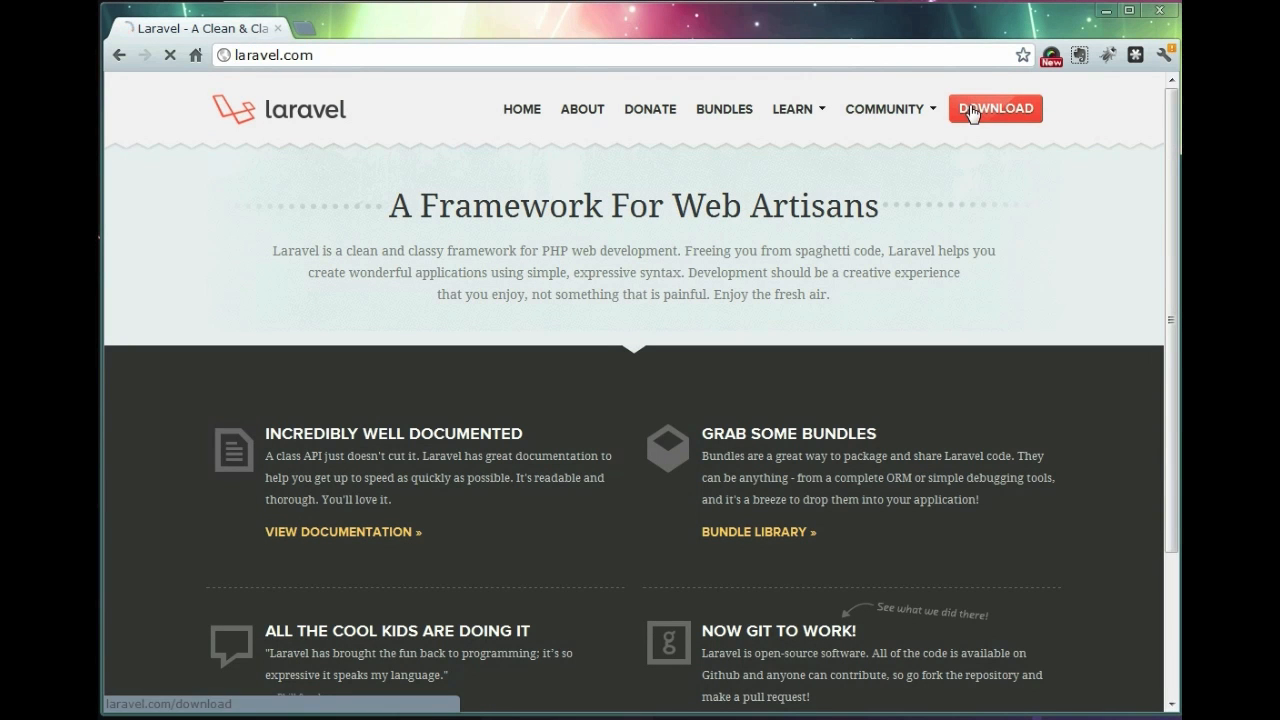
mouse_move(520, 108)
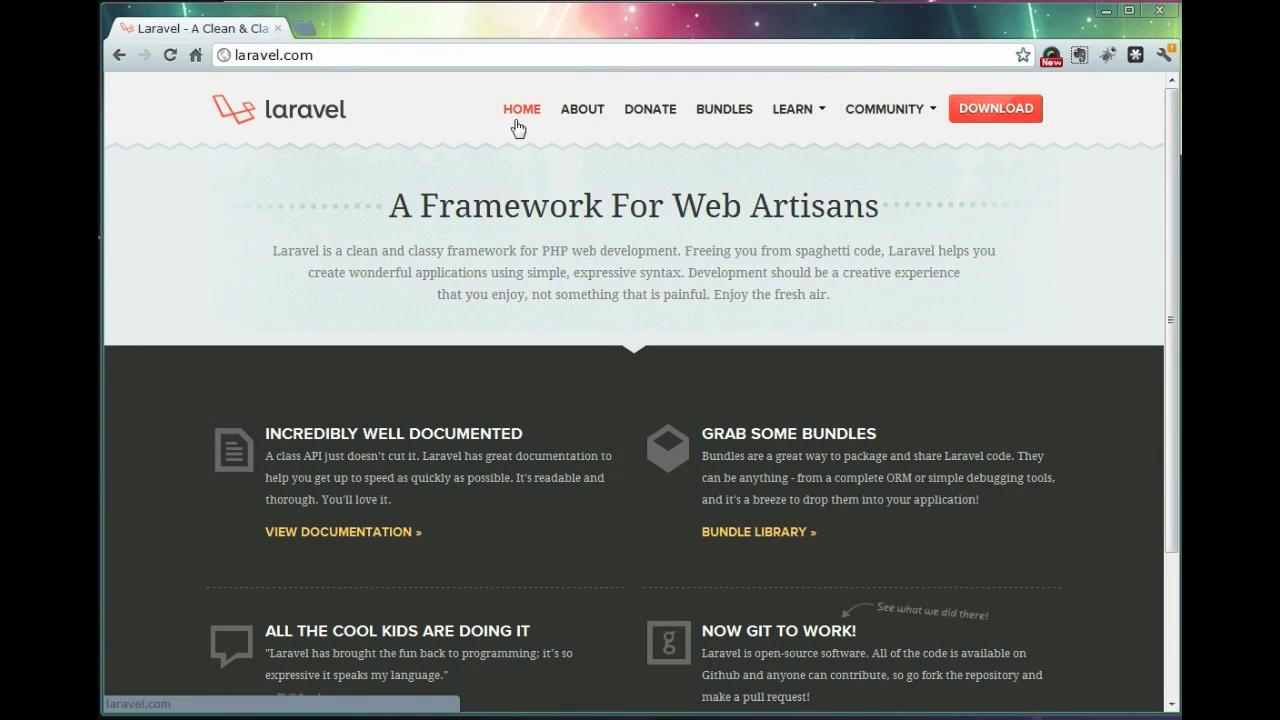
click(994, 108)
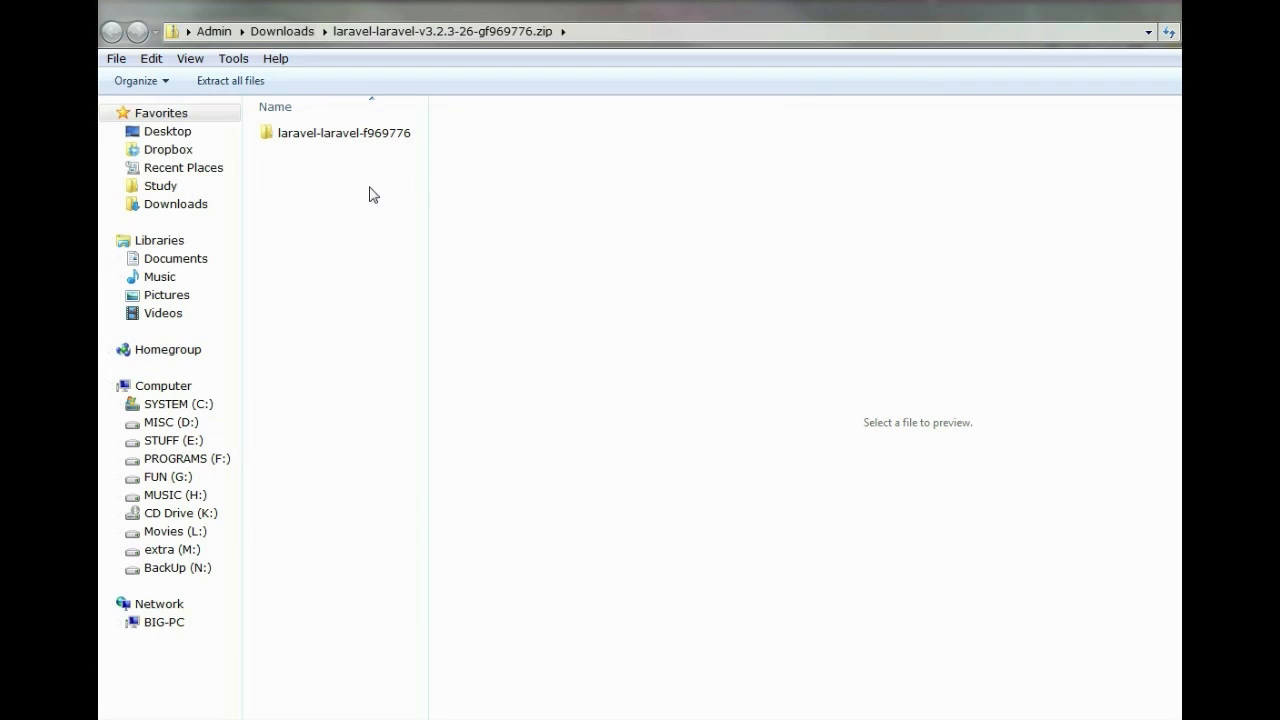
click(344, 132)
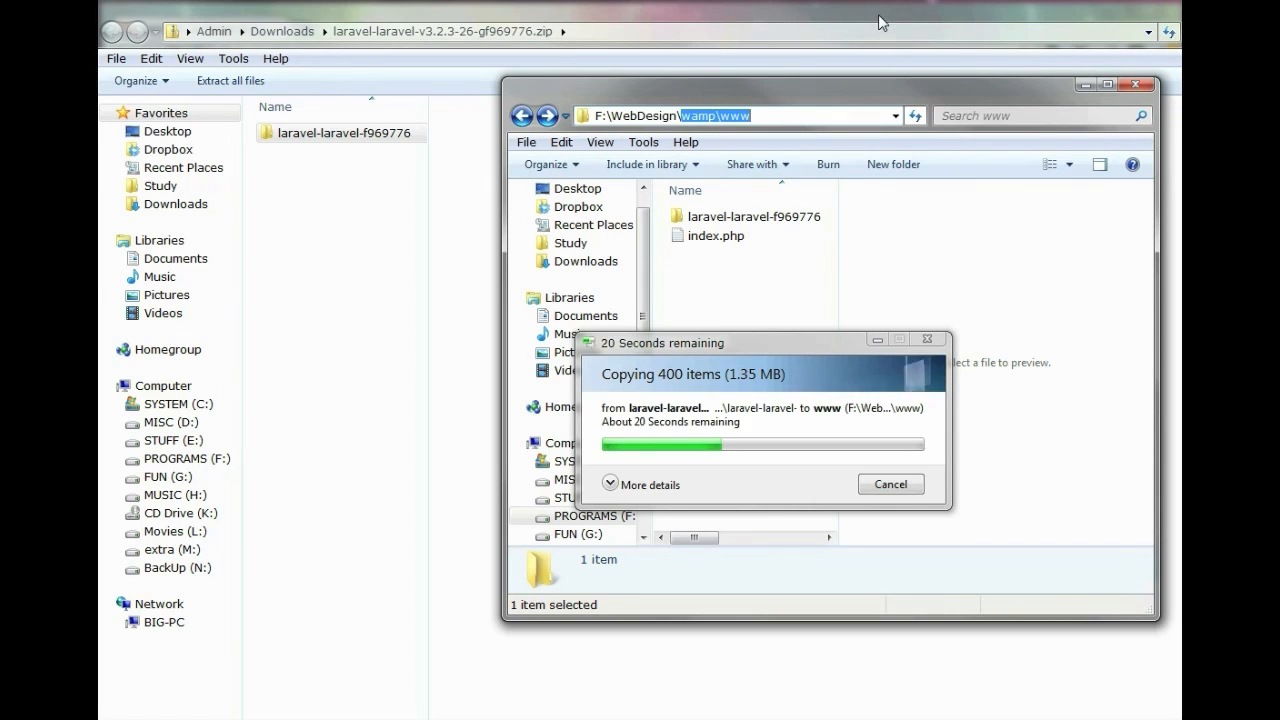
mouse_move(776, 348)
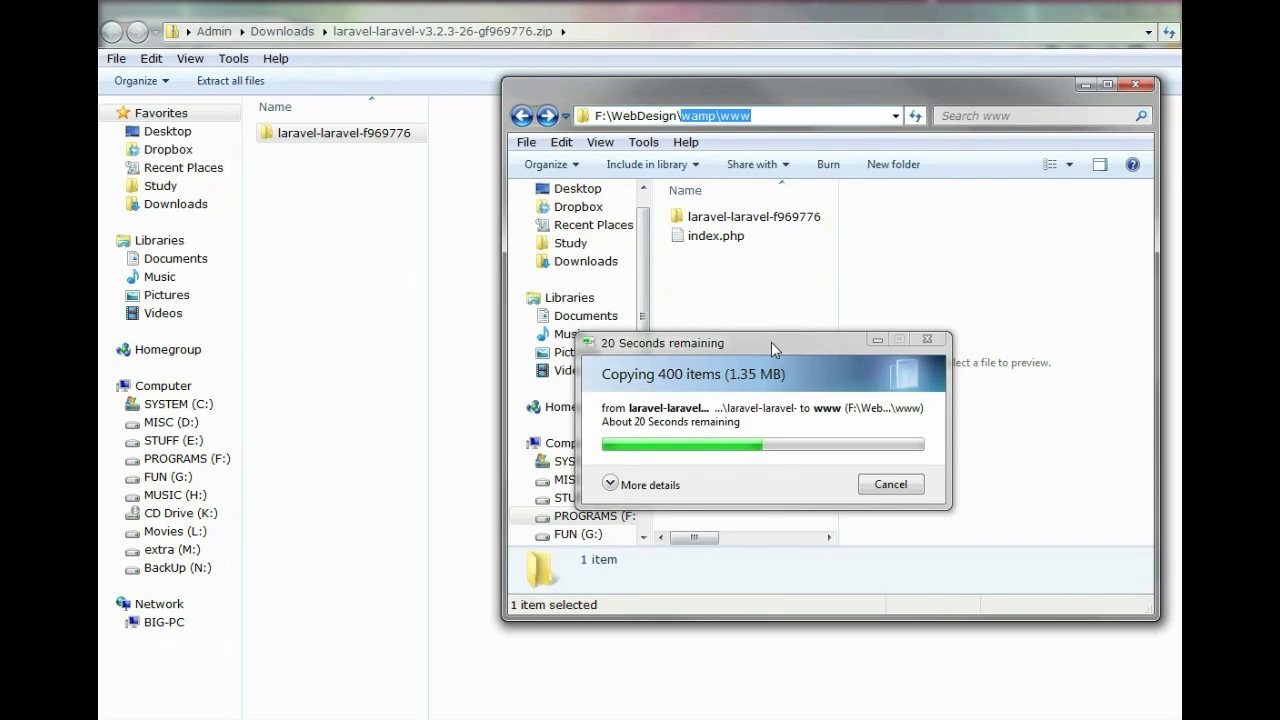
mouse_move(760, 272)
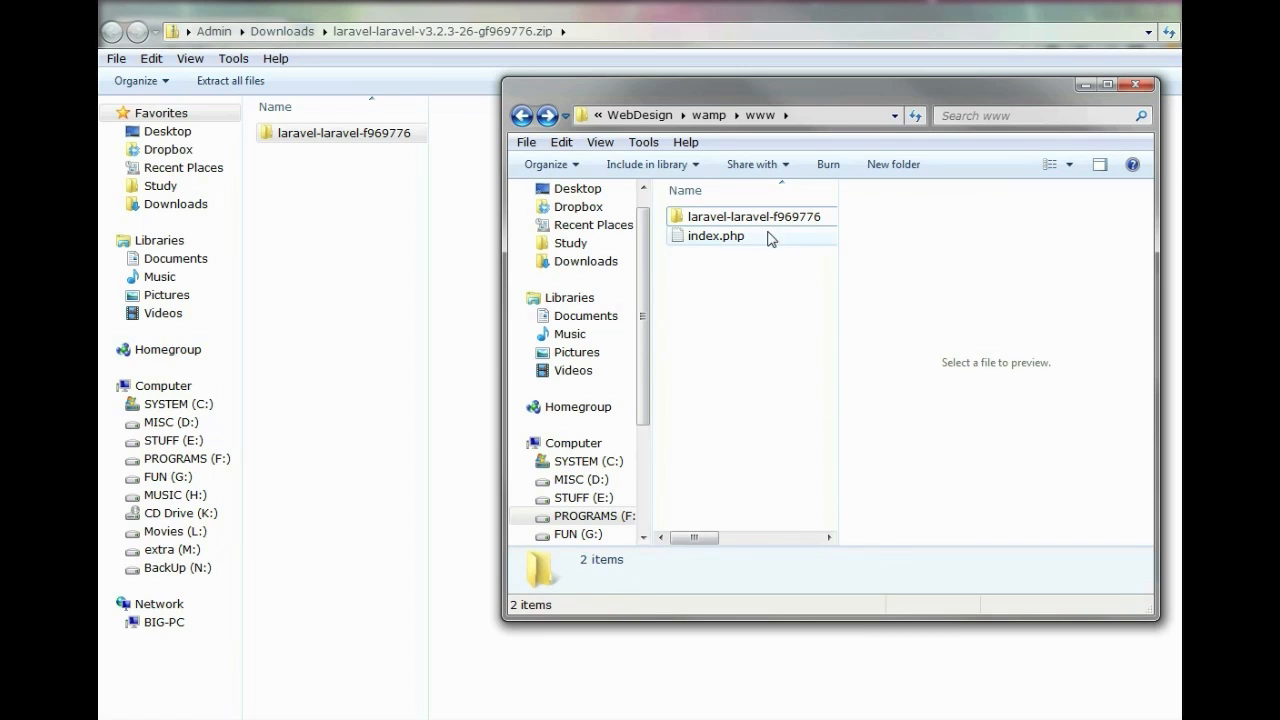
- Rename the copied laravel-laravel-f969776 folder in www to 'blog'
click(750, 216)
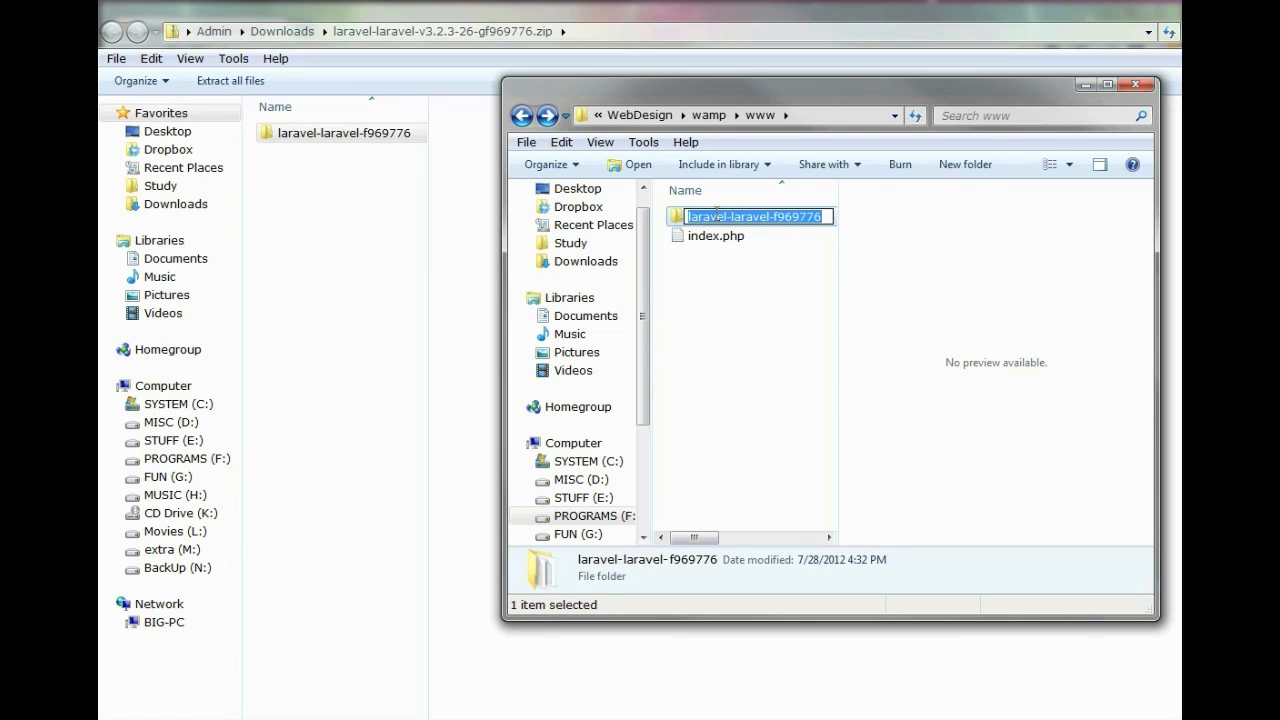
text(blog)
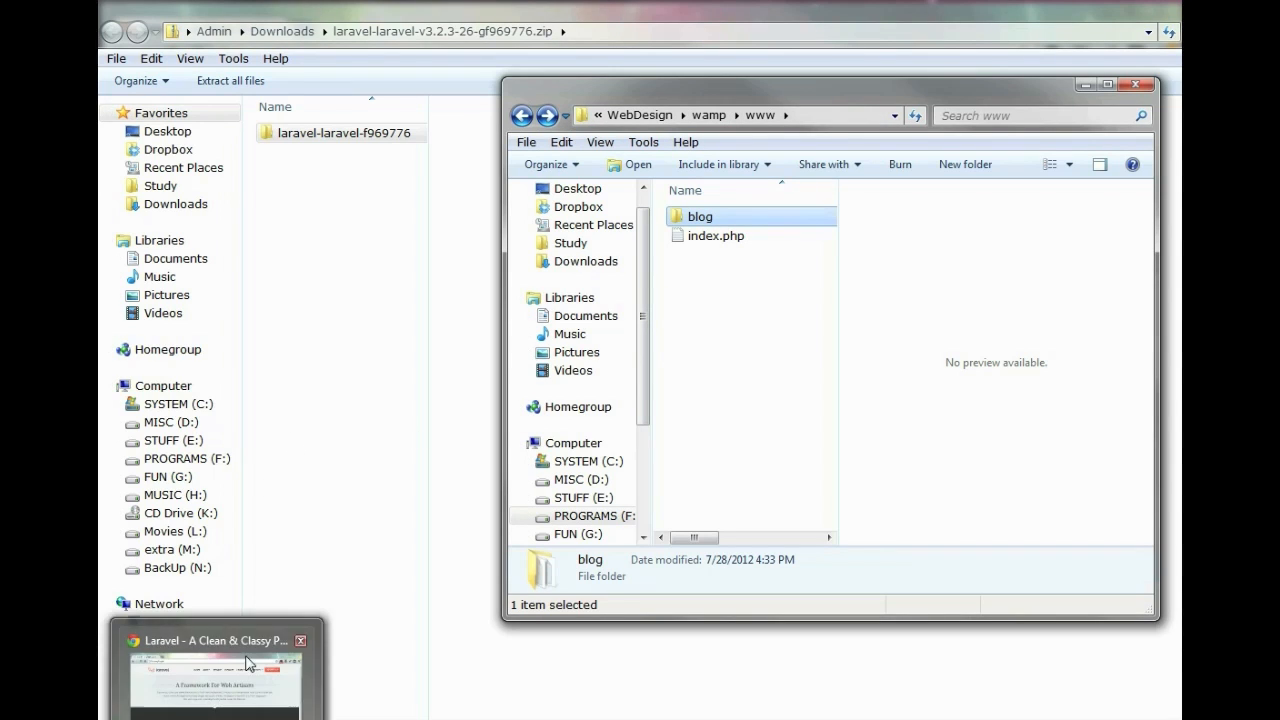
- Load localhost/blog/public in Chrome to show Laravel's default welcome page
click(212, 680)
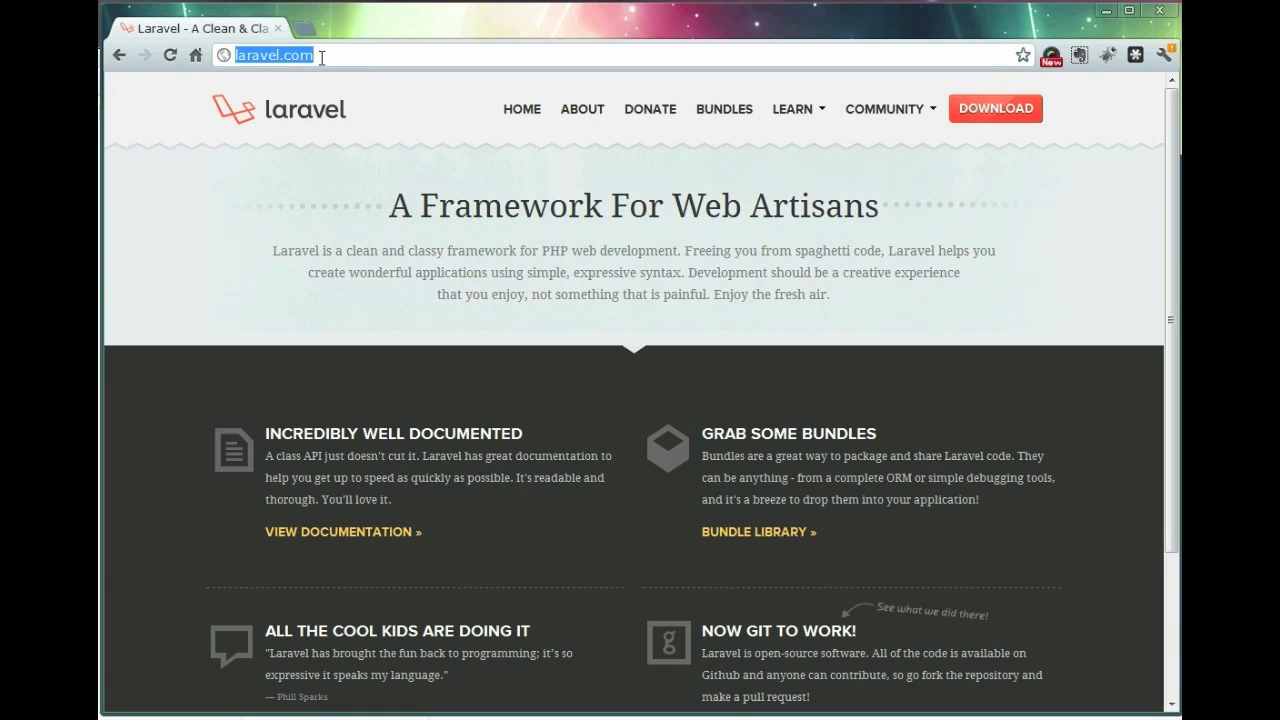
text(localhost/blog/public/)
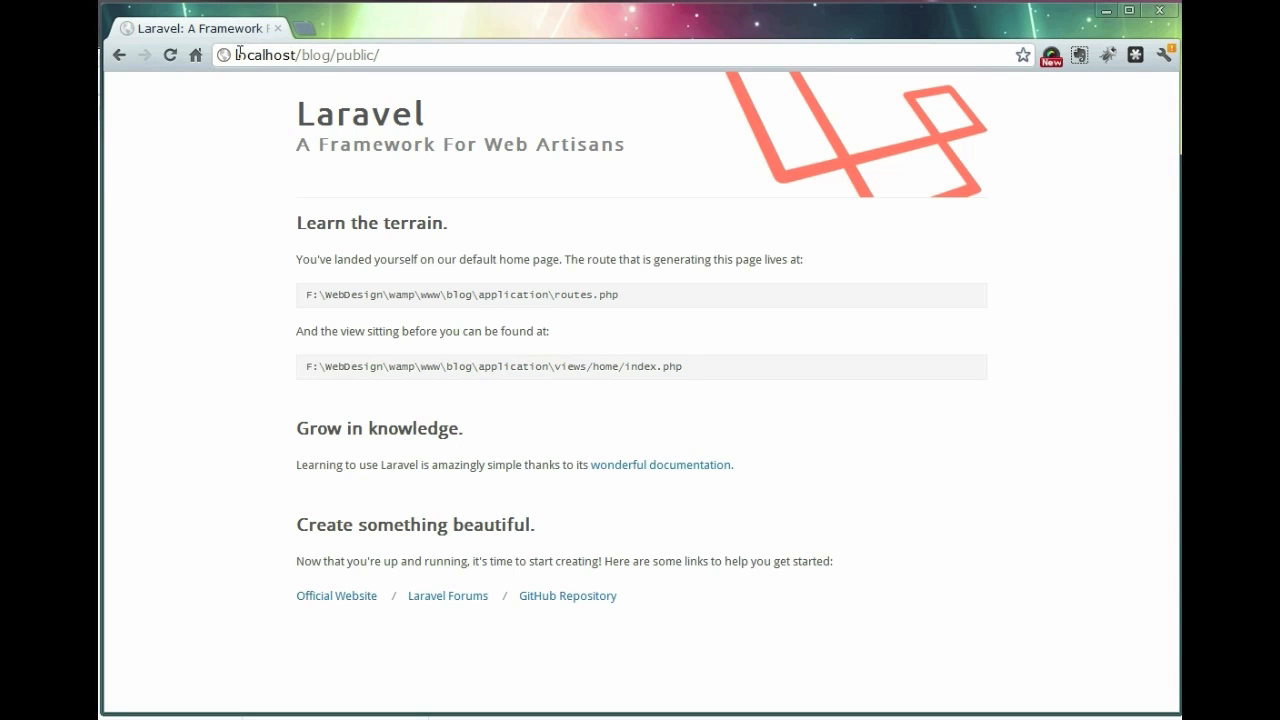
mouse_move(396, 54)
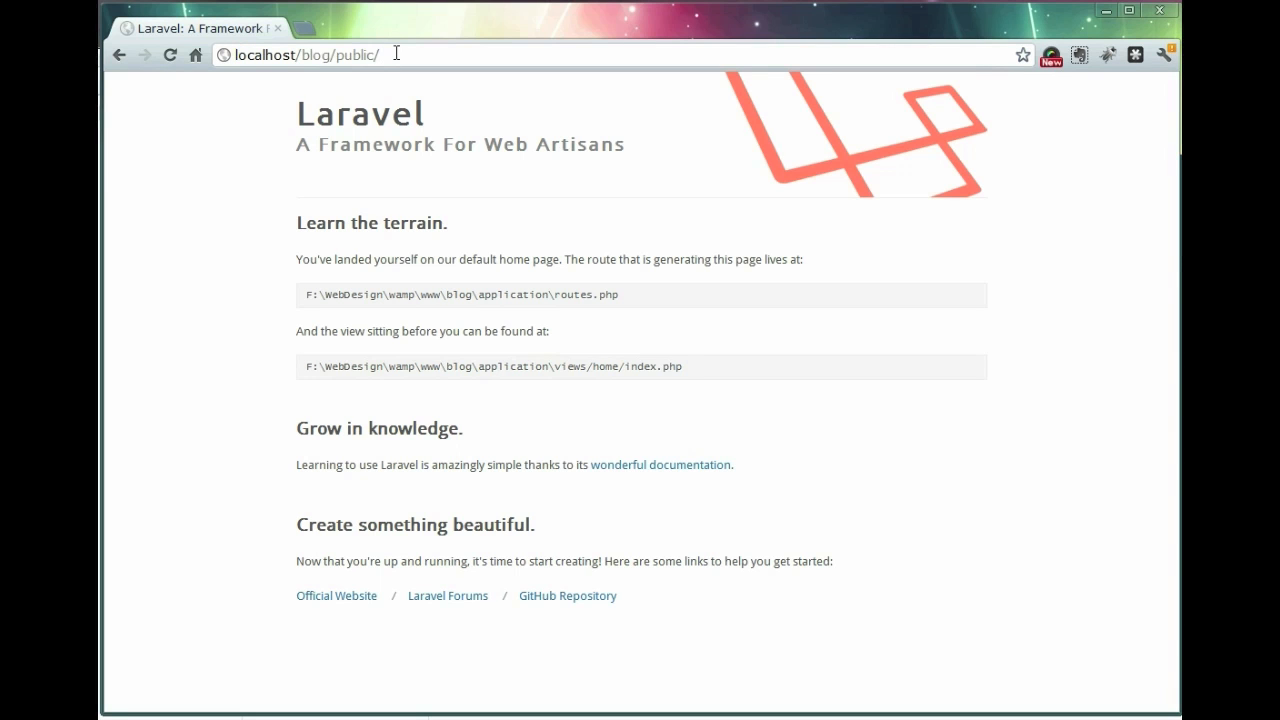